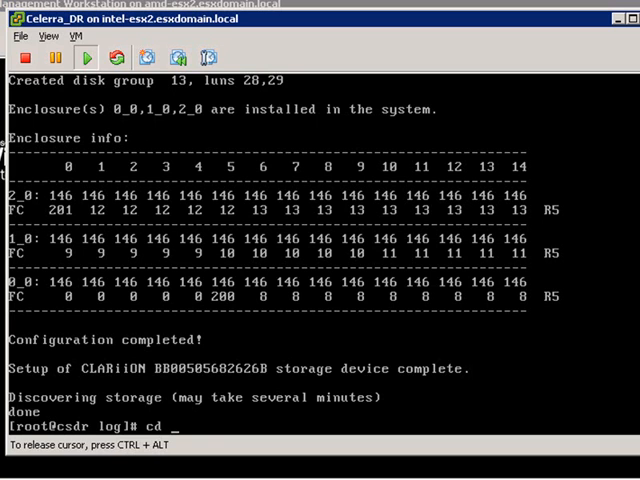
# Change into the /nas/sbin/setup_backend/ directory on the Control Station.
pyautogui.write('/nas/sbin/')
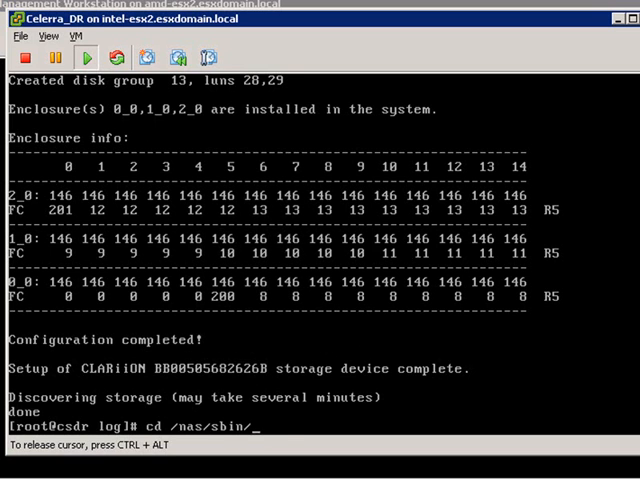
pyautogui.write('back')
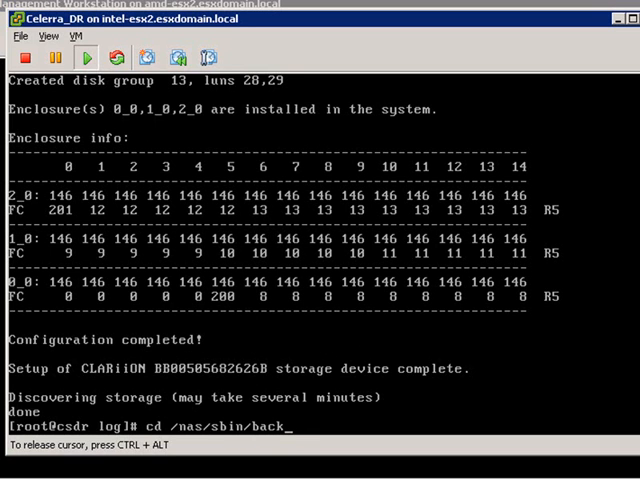
pyautogui.write('set')
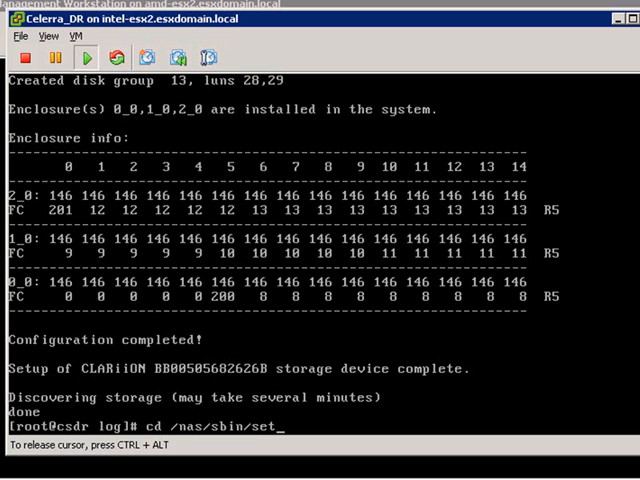
pyautogui.write('up_')
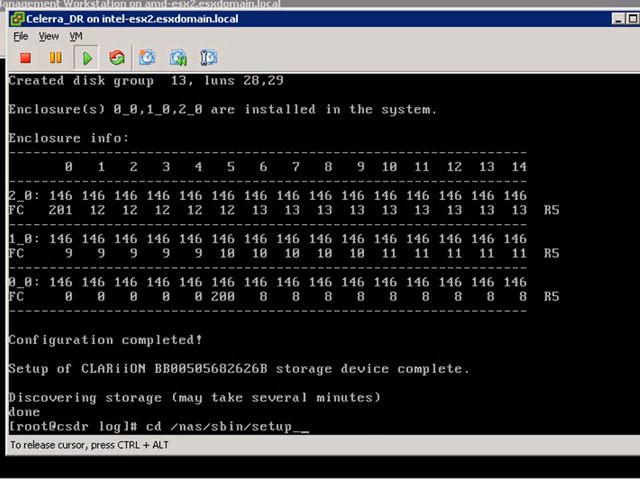
pyautogui.press('Return')
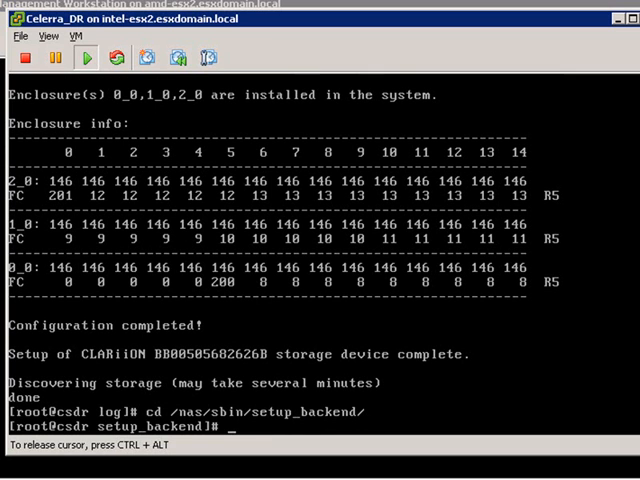
# Run the nas_raid listing to show LUNs, RAID groups 12 and 13 and hot spare 201, then log out.
pyautogui.write('./nas')
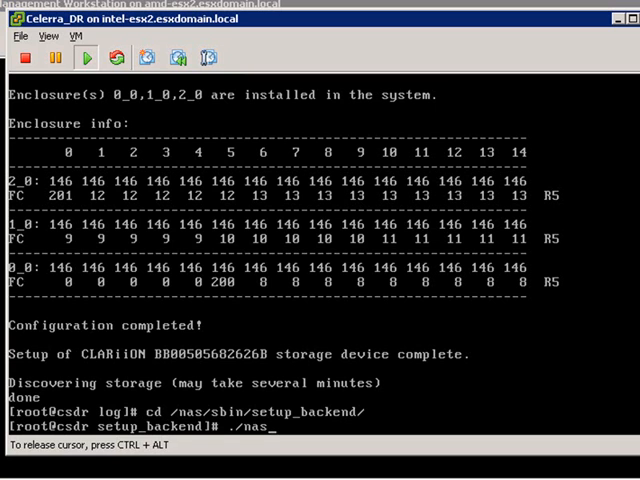
pyautogui.write('ra')
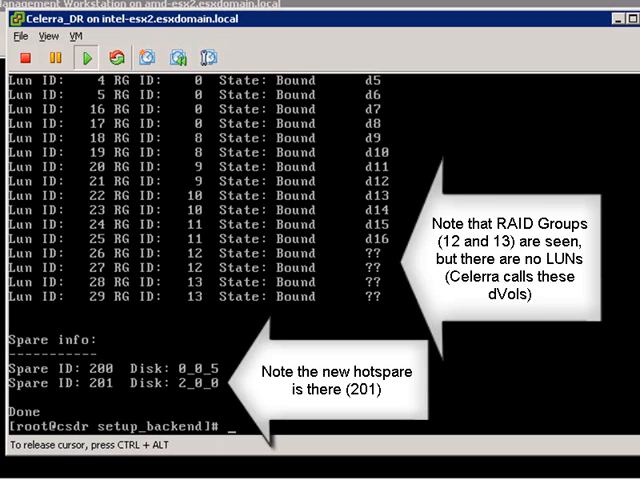
pyautogui.write('lo')
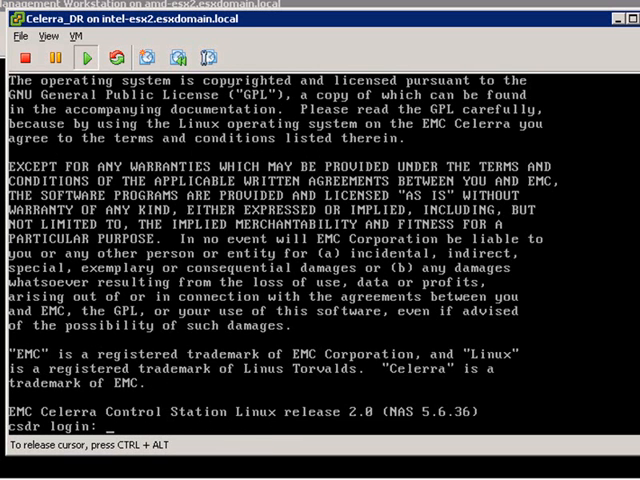
# Log in as nasadmin and attempt a setup_devconfig probe of server_2, which fails.
pyautogui.write('nasadmin')
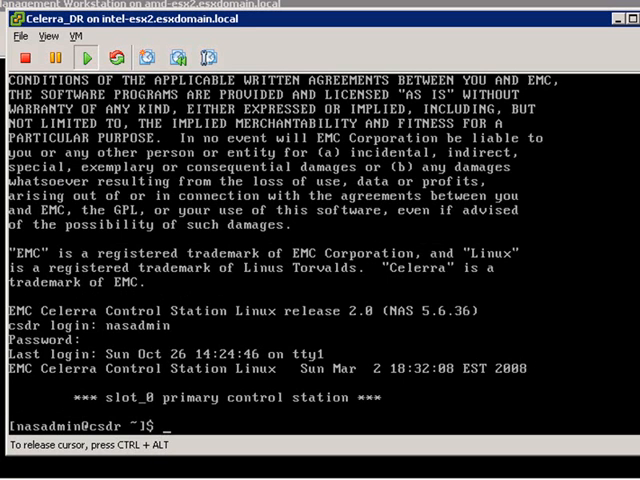
pyautogui.write('setup')
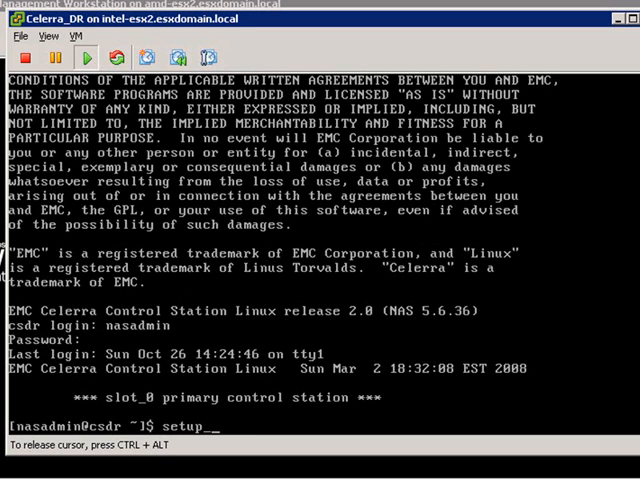
pyautogui.write('_devconfig server_')
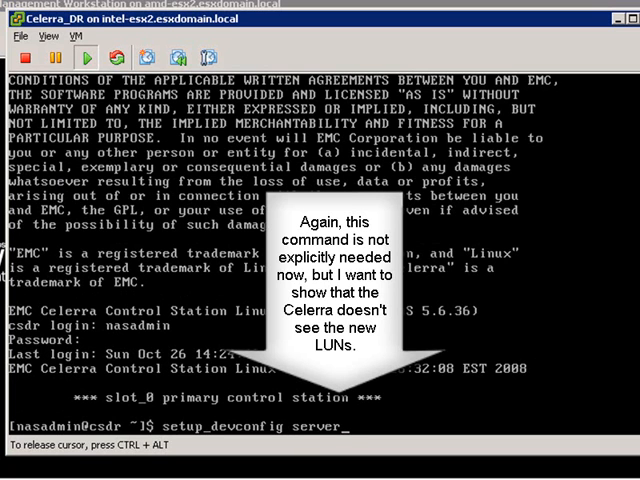
pyautogui.write('2 -p')
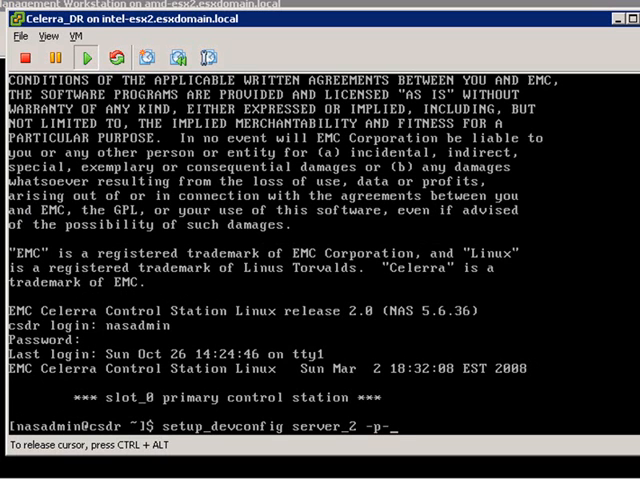
pyautogui.write('-s -')
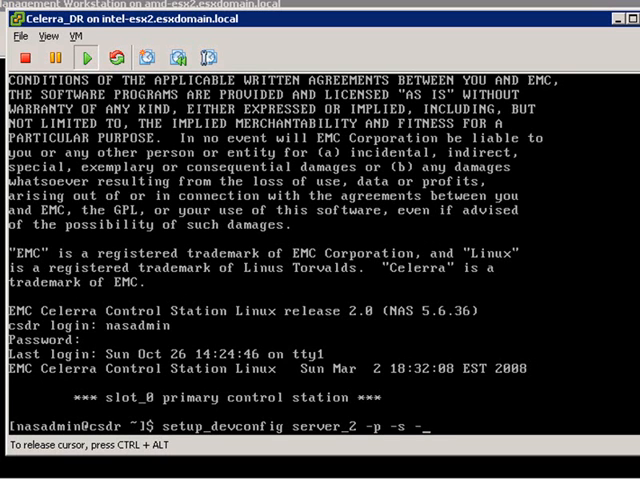
pyautogui.press('Return')
pyautogui.write('server_devconfig server_2 -p -s -a')
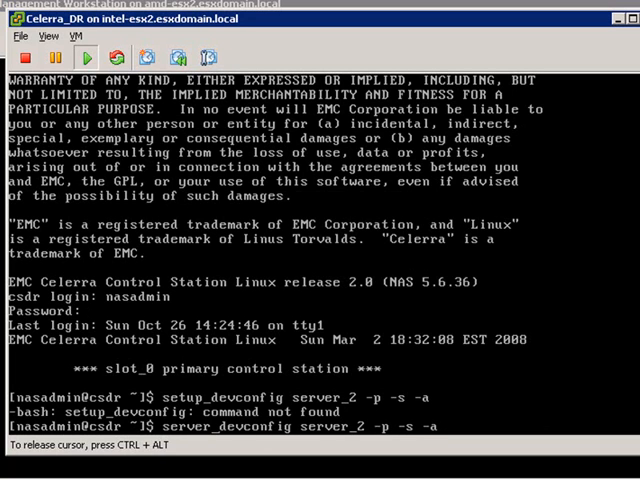
# Run the corrected server_devconfig server_2 -p -s -a probe listing the disks, then log out.
pyautogui.scroll(-3)
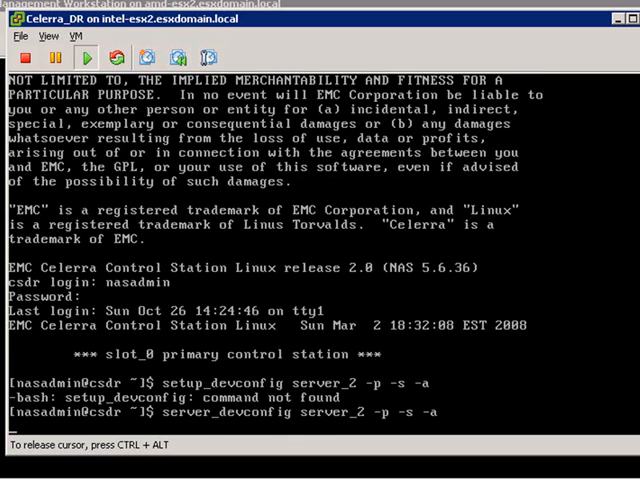
pyautogui.press('Return')
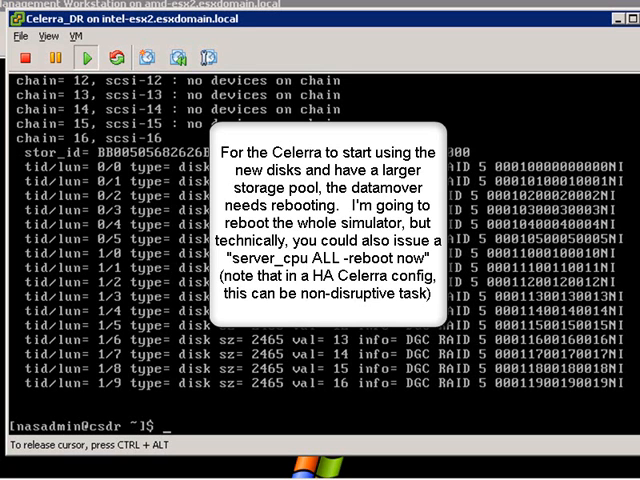
pyautogui.write('logout')
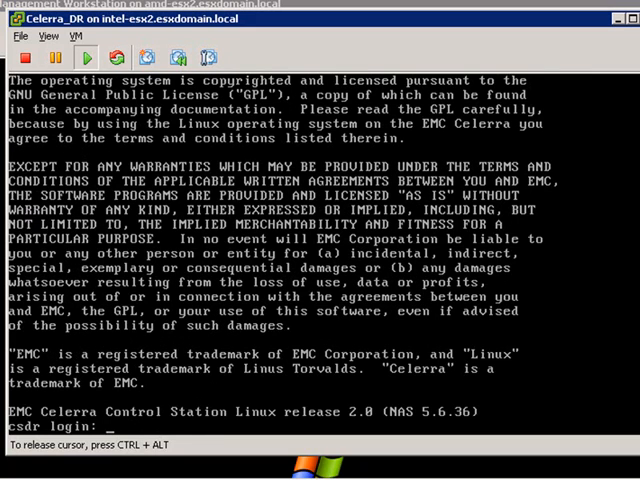
# Log in as root and run shutdown -h now to halt the Control Station.
pyautogui.write('root')
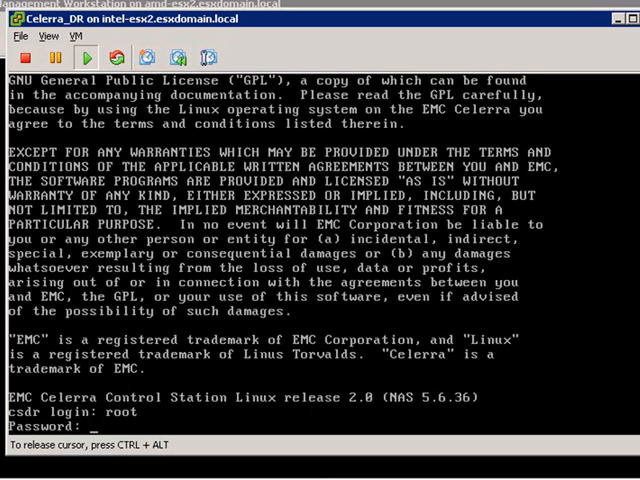
pyautogui.write('shut')
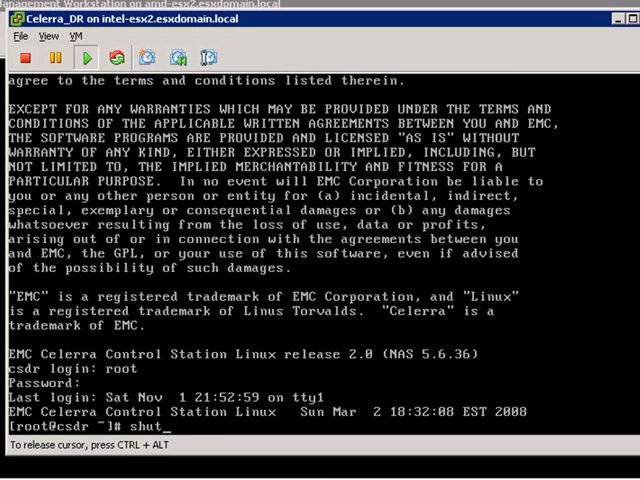
pyautogui.write('down -h')
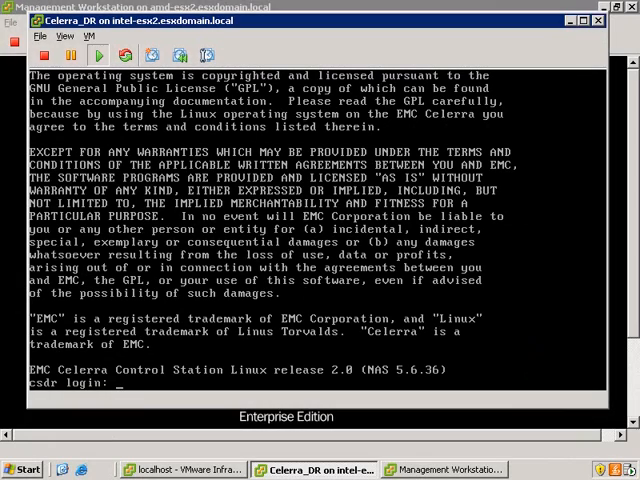
# Log in to the restarted csdr Control Station as nasadmin.
pyautogui.write('nasadmin')
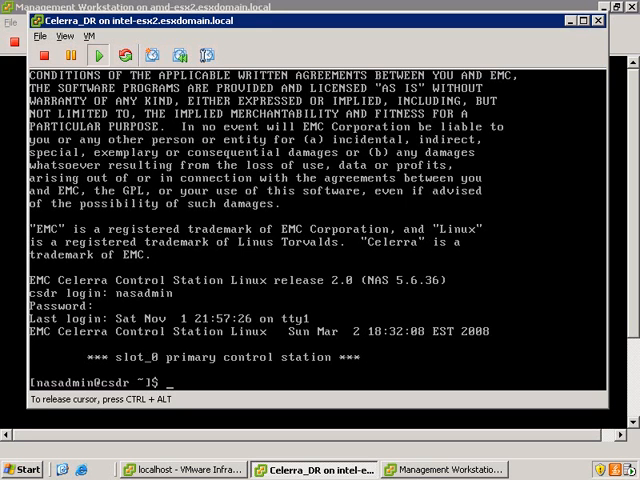
# Run server_devconfig server_2 -p -s -a, listing new unassigned LUNs 1/10–1/13.
pyautogui.write('serve')
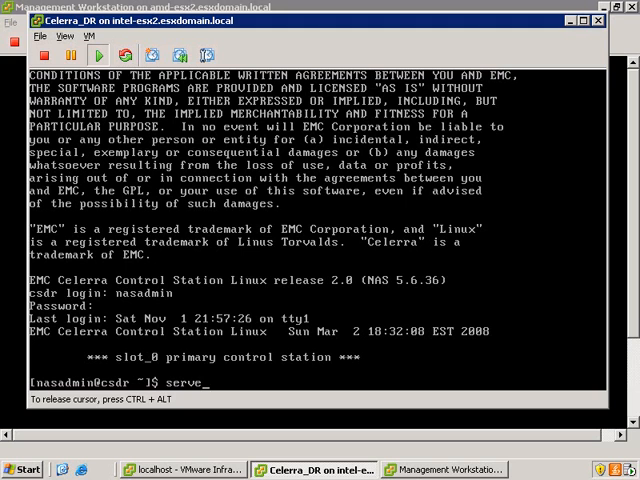
pyautogui.write('_devconfig')
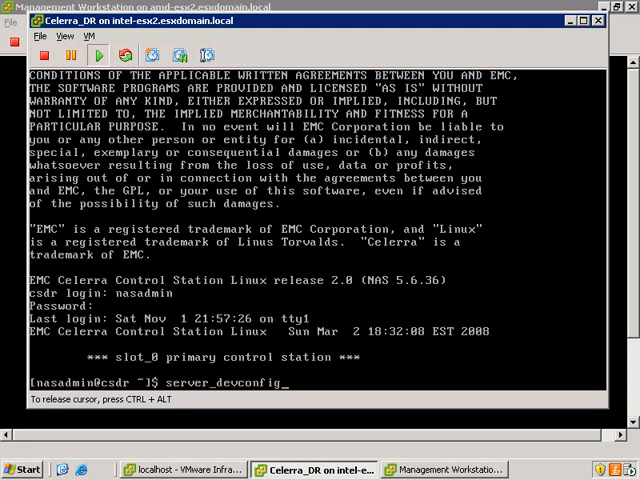
pyautogui.write('server_2')
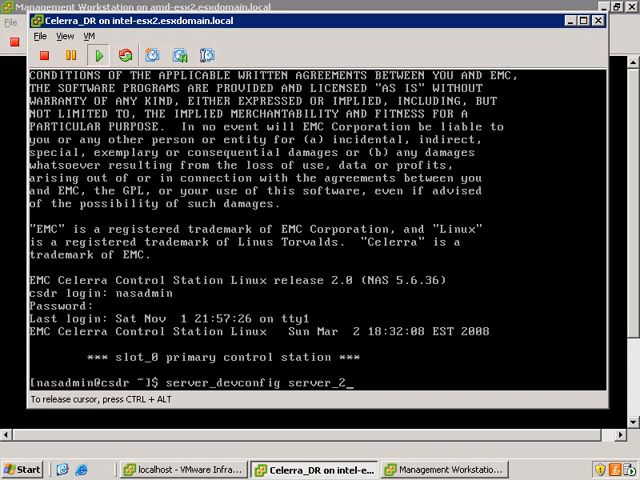
pyautogui.write('-p -')
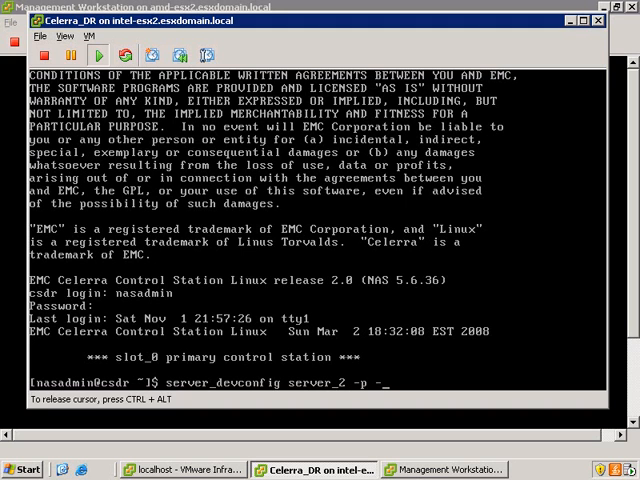
pyautogui.write('s -a')
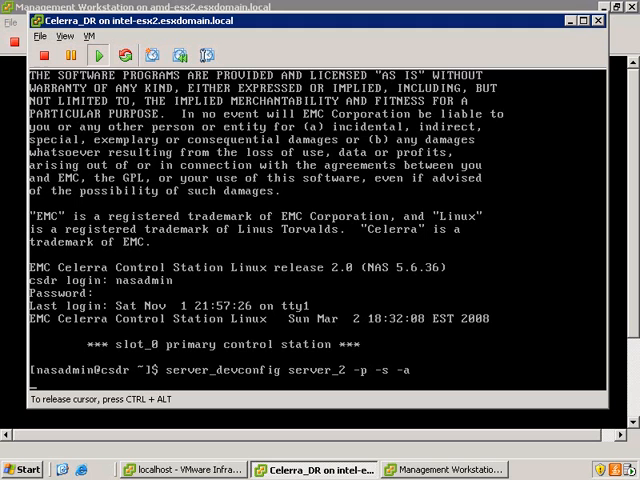
pyautogui.press('Return')
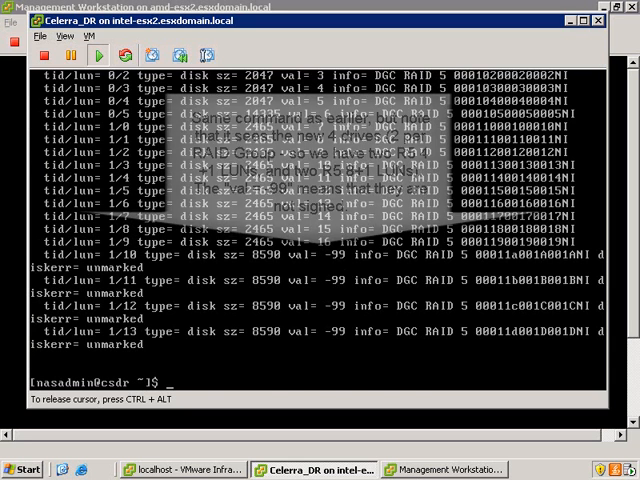
# Save the new disks with server_devconfig -c and relist, showing LUNs 1/10–1/13 assigned values 17–20.
pyautogui.write('server_devconfig server_2 -p')
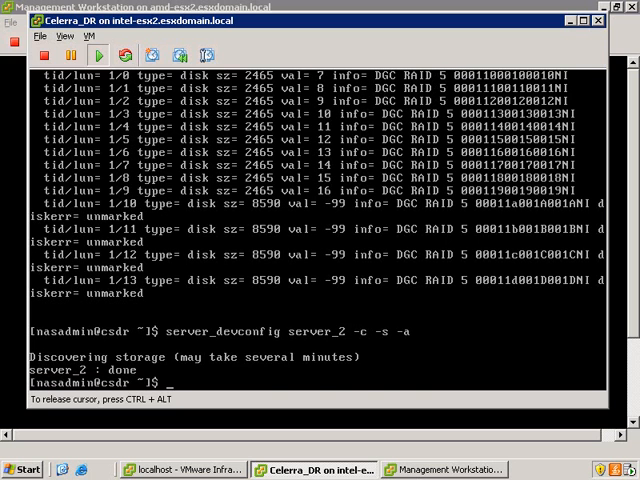
pyautogui.write('server_devconfig server_2 -p -s -a')
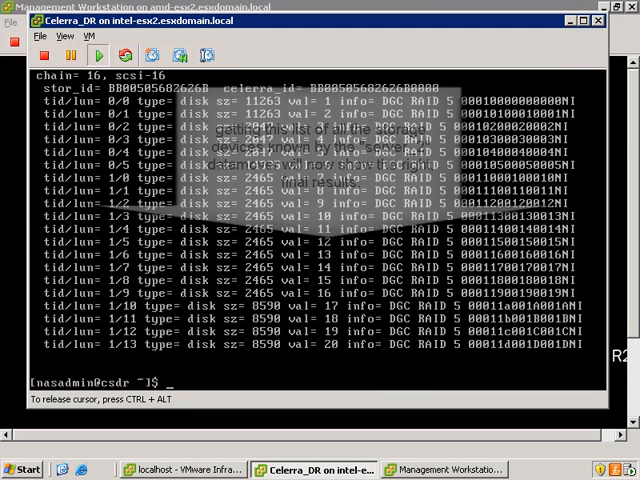
pyautogui.write('l')
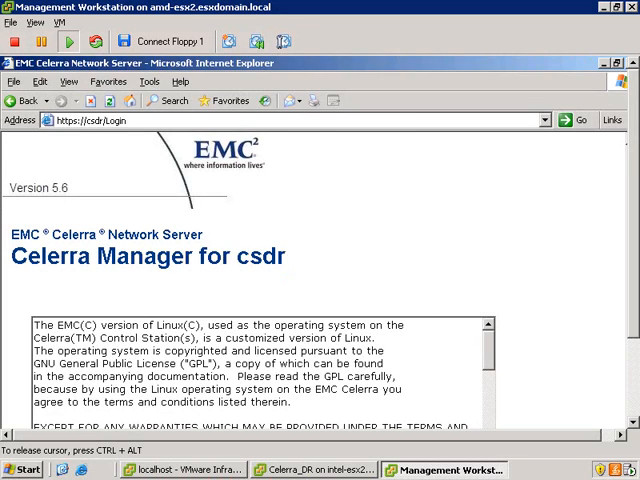
# Sign in to Celerra Manager as nasadmin and submit the login.
pyautogui.scroll(-3)
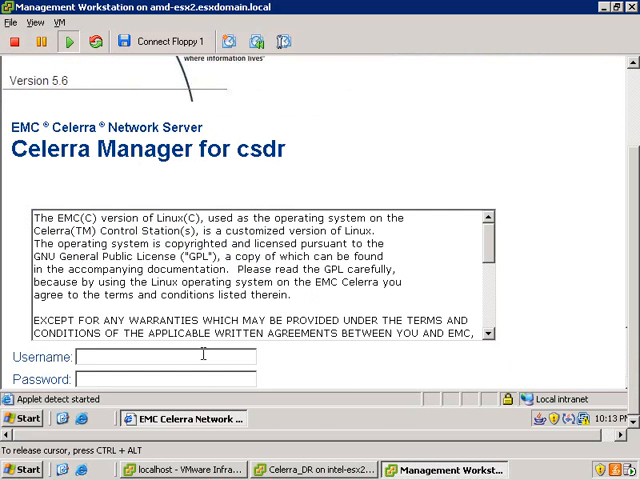
pyautogui.write('nasadm')
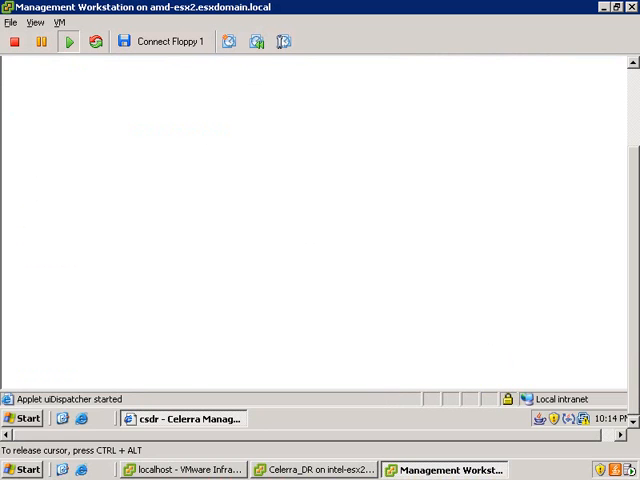
pyautogui.click(185, 418)
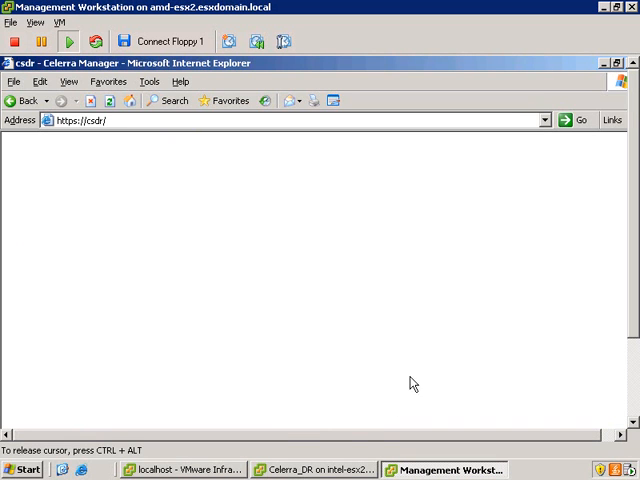
pyautogui.moveTo(281, 433)
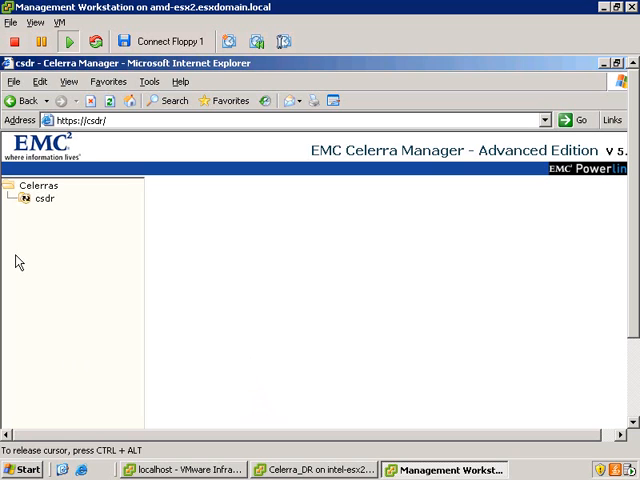
# Navigate csdr's Storage tree to the Pools page showing the 21.6 GB and 36.0 GB RAID5 pools.
pyautogui.click(44, 198)
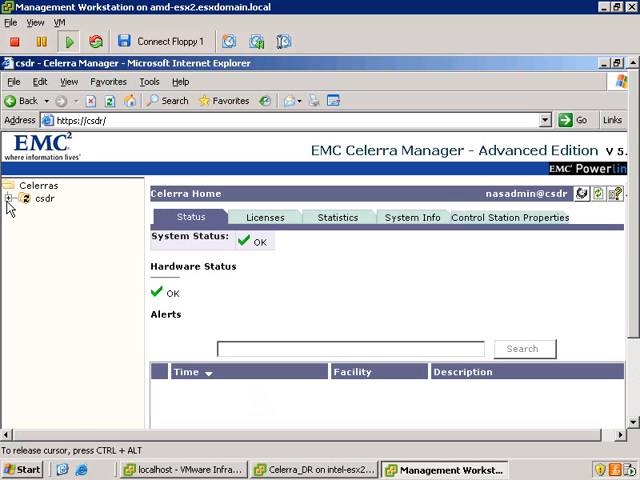
pyautogui.click(10, 199)
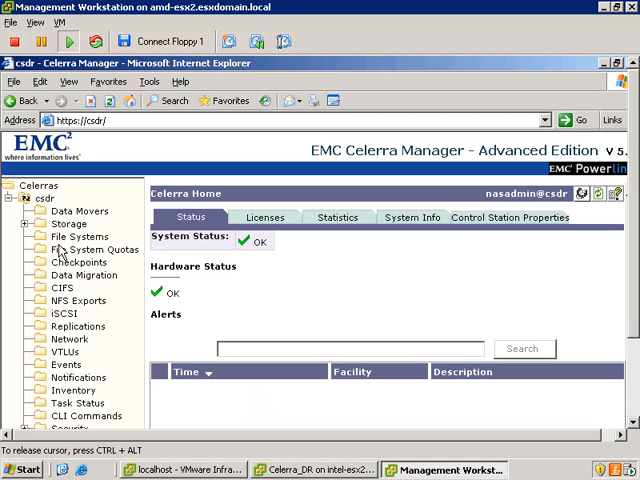
pyautogui.click(26, 224)
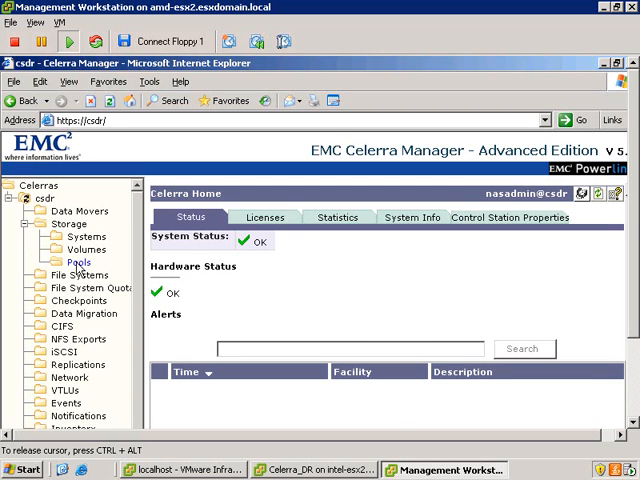
pyautogui.click(78, 261)
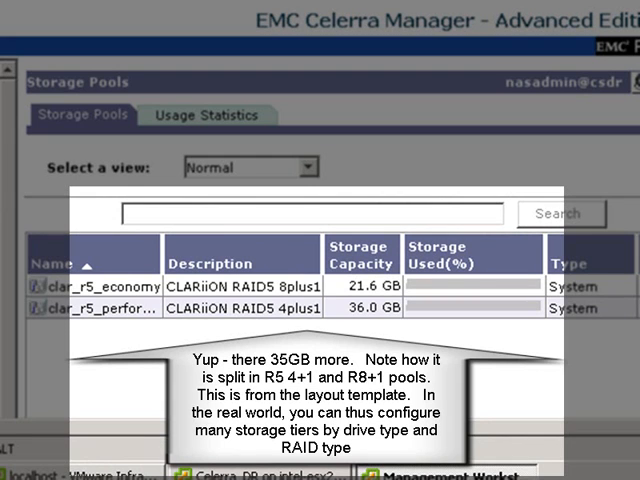
pyautogui.moveTo(153, 341)
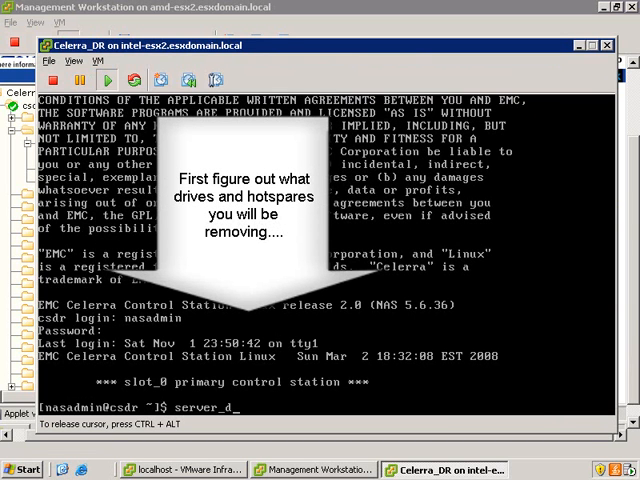
# Run server_devconfig server_2 -p -s -a to list the RAID 5 LUNs on server_2.
pyautogui.write('ev')
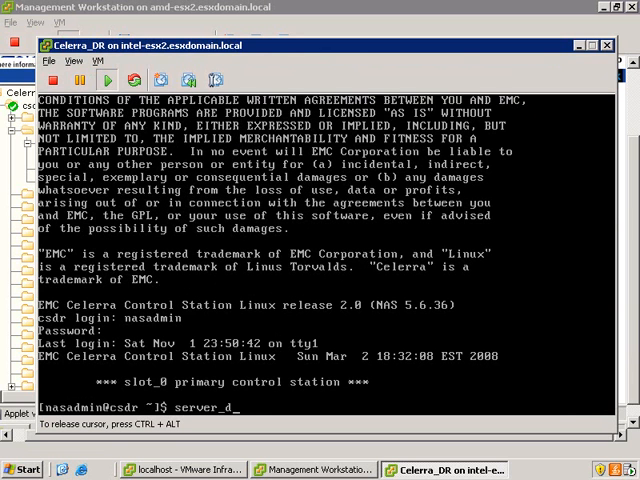
pyautogui.write('e')
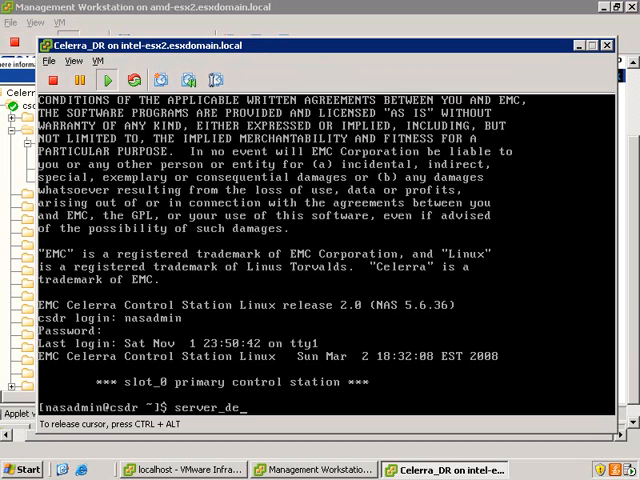
pyautogui.write('vconfig -')
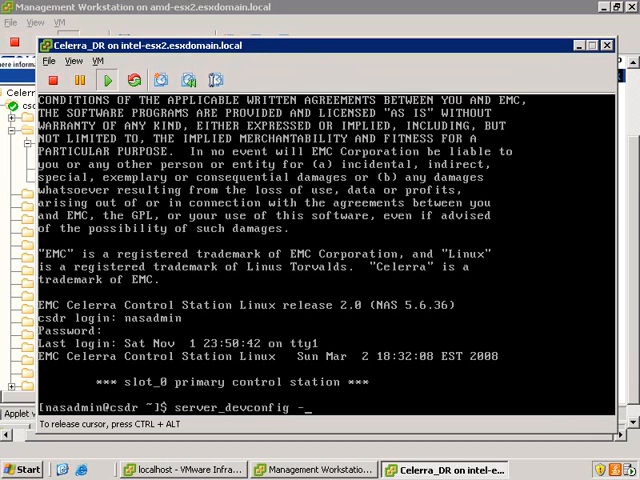
pyautogui.write('server_2')
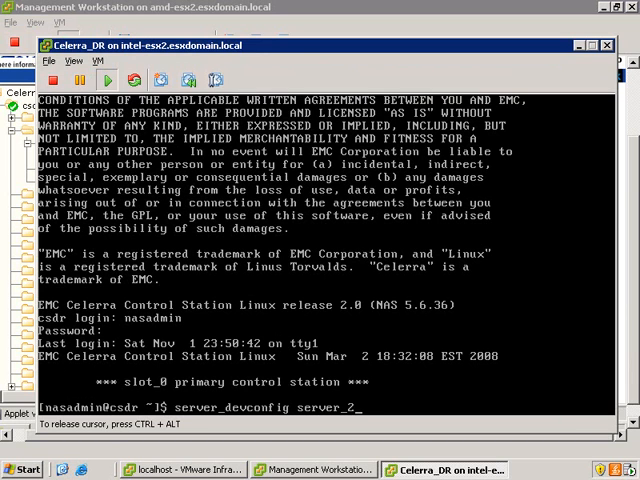
pyautogui.write('-p')
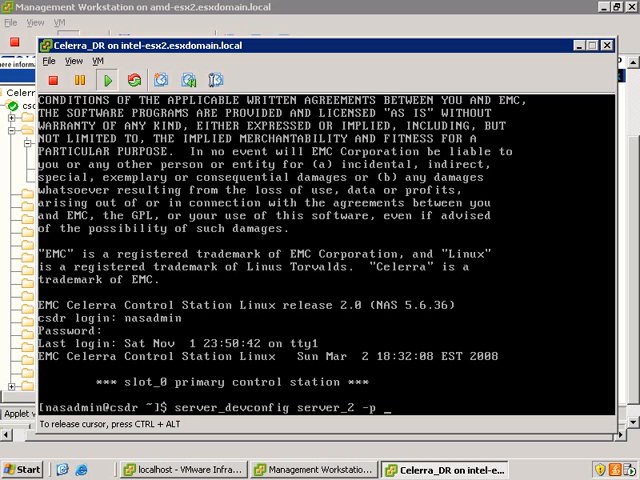
pyautogui.write('-s -a')
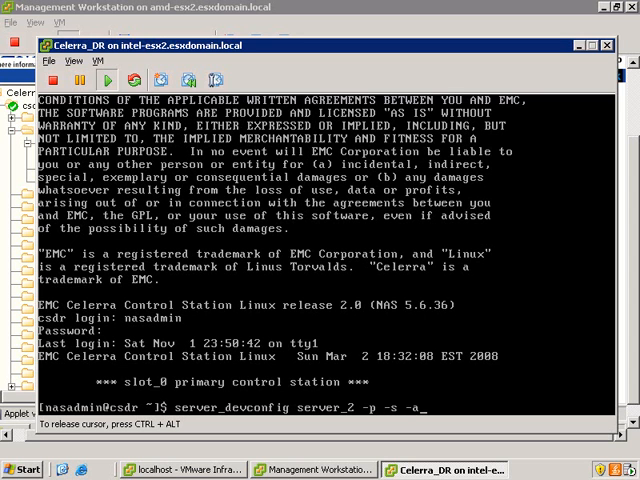
pyautogui.press('Return')
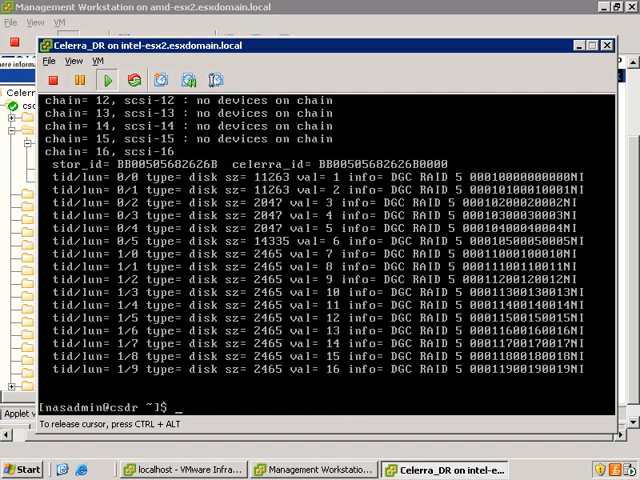
# Run server_devconfig server_2 -c -s -a to rediscover and save devices until server_2 reports done.
pyautogui.write('server_devconfig server_2 -p -s -a')
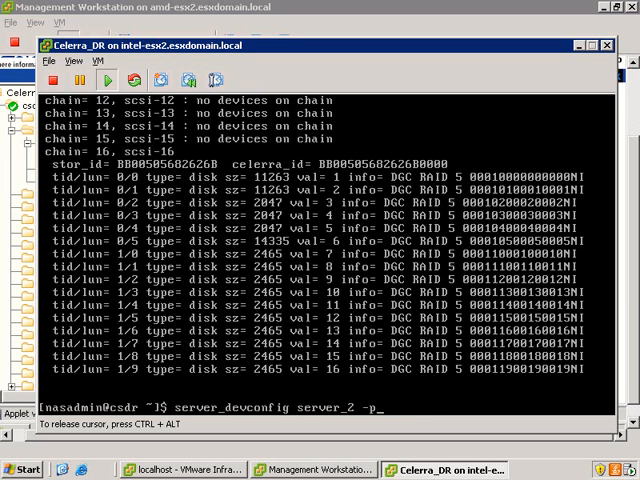
pyautogui.write('-c -s')
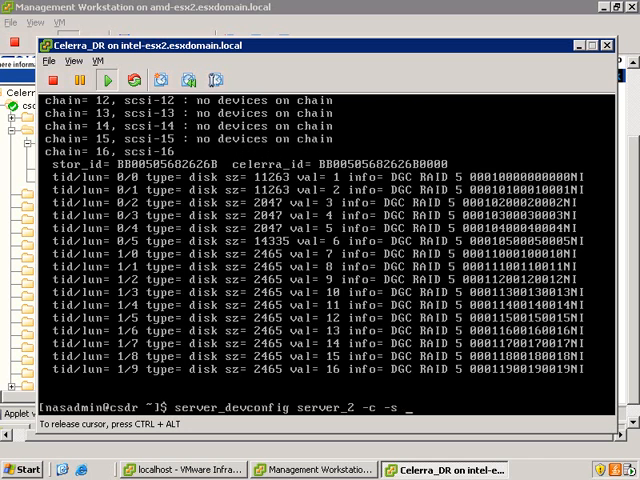
pyautogui.press('Return')
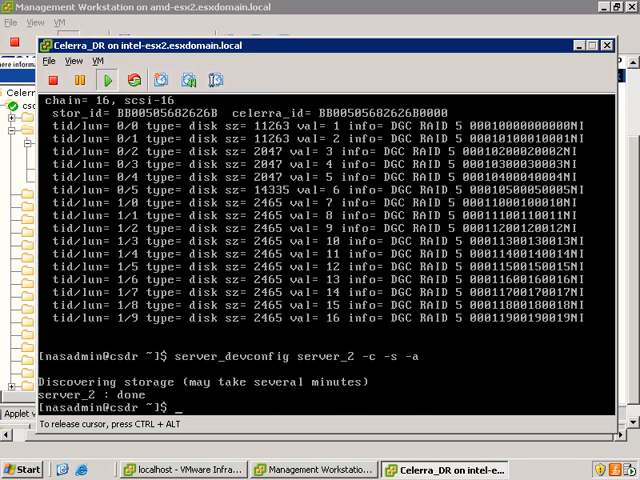
pyautogui.write('server_devconfig server_2 -c -s -a')
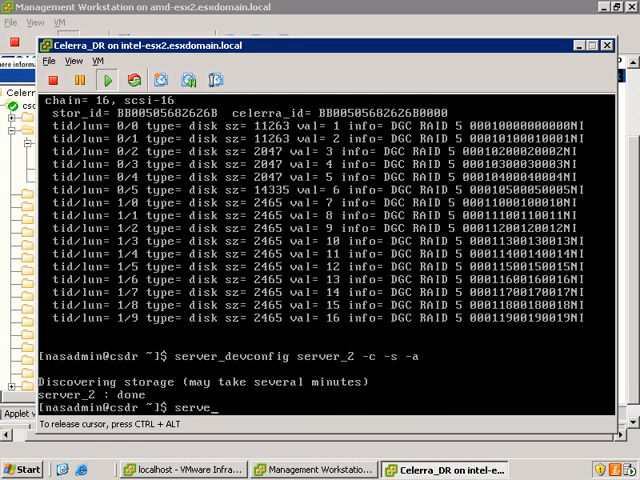
# Become root with su, cd to /nas/sbin/setup_backend/ and list its tools.
pyautogui.write('su')
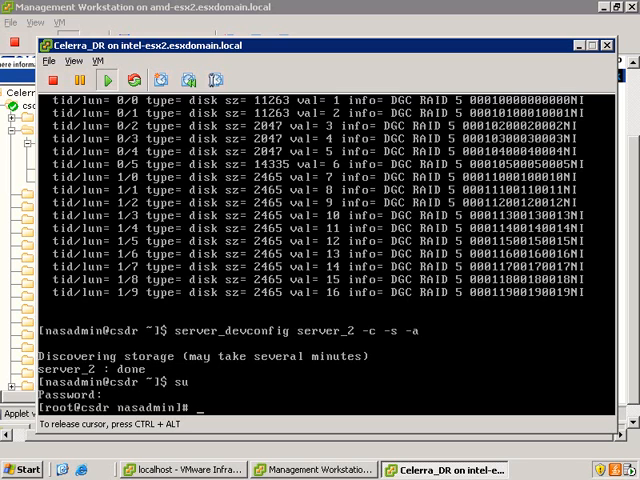
pyautogui.write('cd')
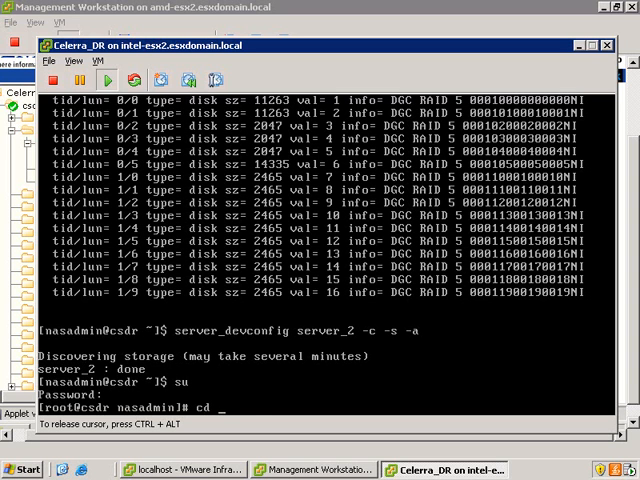
pyautogui.write('/nas/')
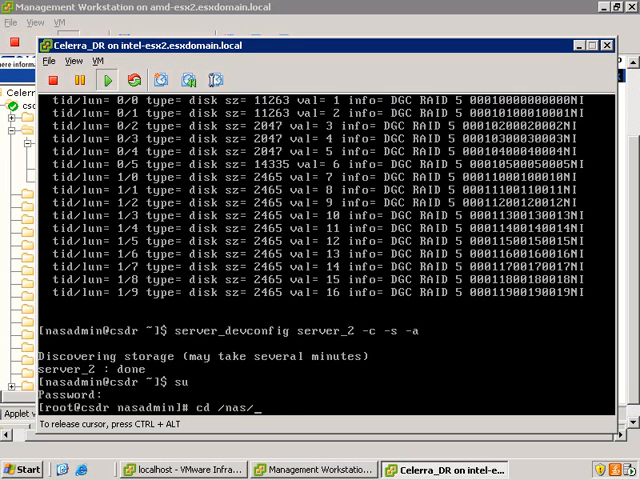
pyautogui.write('sbin/s')
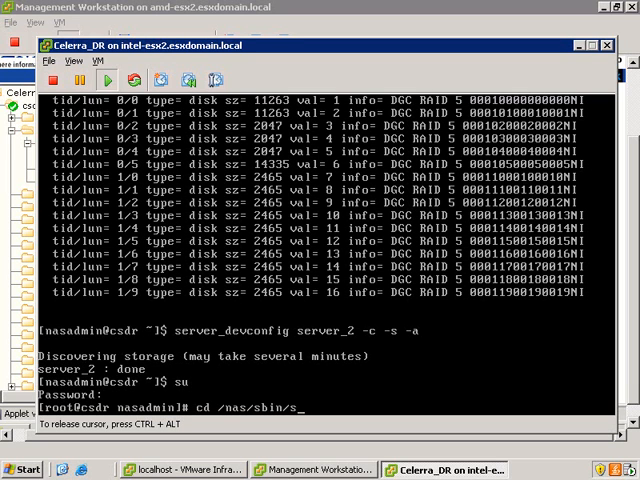
pyautogui.write('etup_backend/')
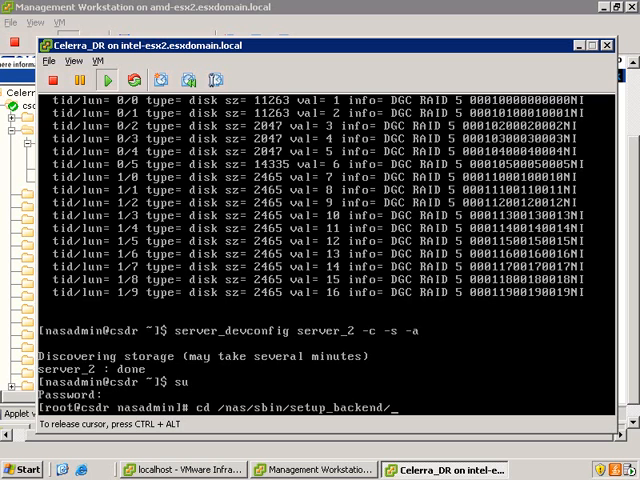
pyautogui.write('ls')
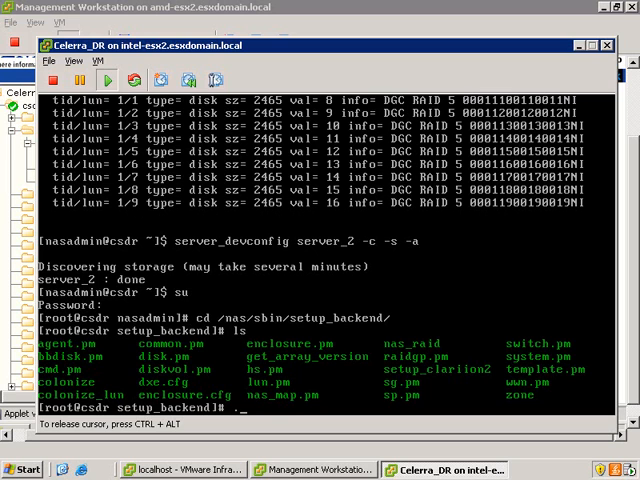
# Run ./nas_raid list showing bound LUNs, unmapped 26–29 and spares 200 and 201.
pyautogui.write('./nas_ra')
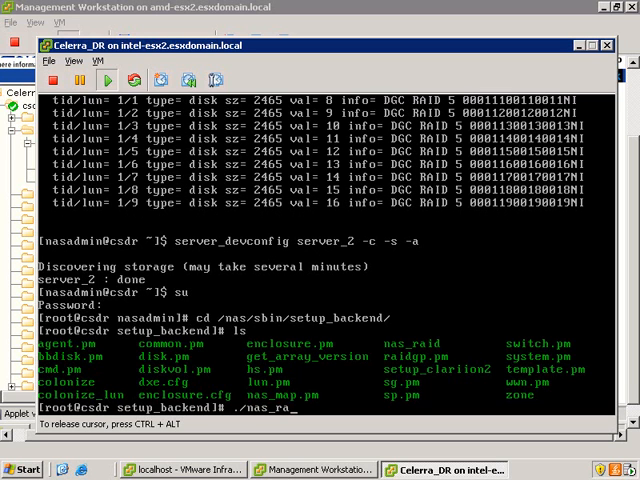
pyautogui.write('id')
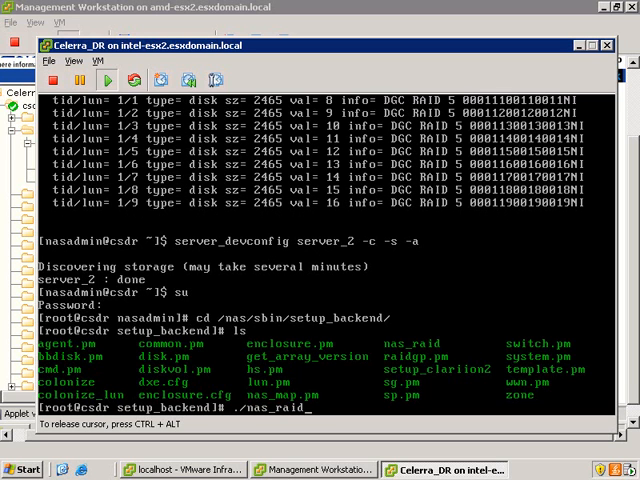
pyautogui.write('list')
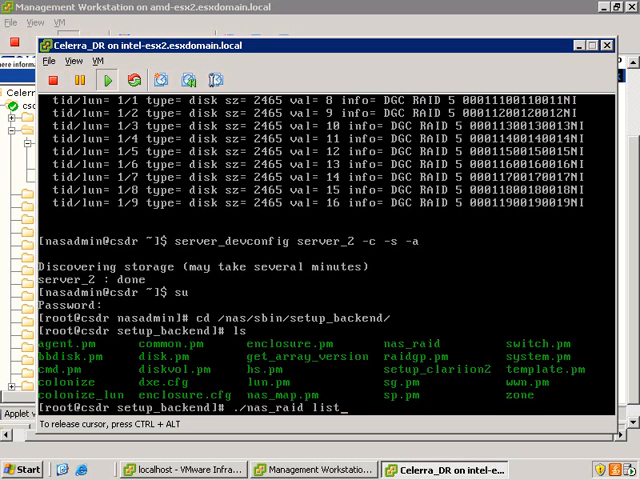
pyautogui.press('Return')
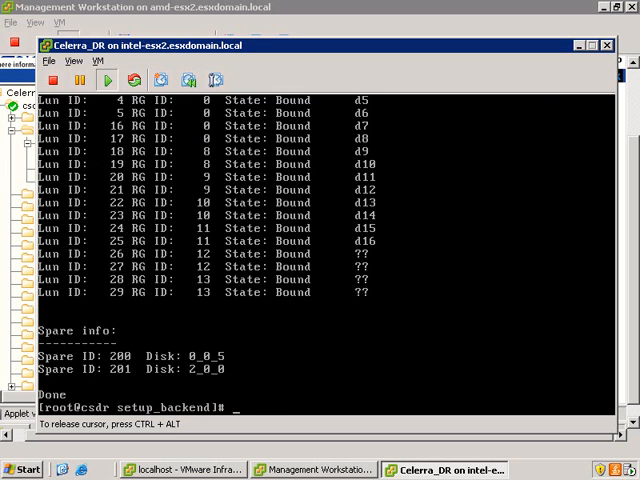
# Delete hot spare 201 with nas_raid and list the RAID config to verify spare 200 remains.
pyautogui.write('./')
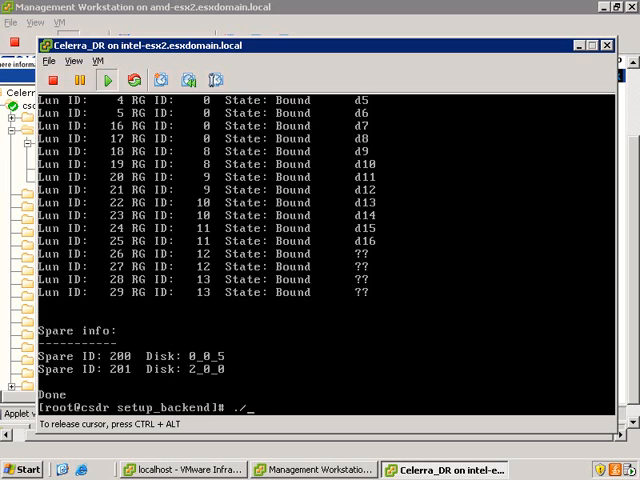
pyautogui.write('nas_raid list')
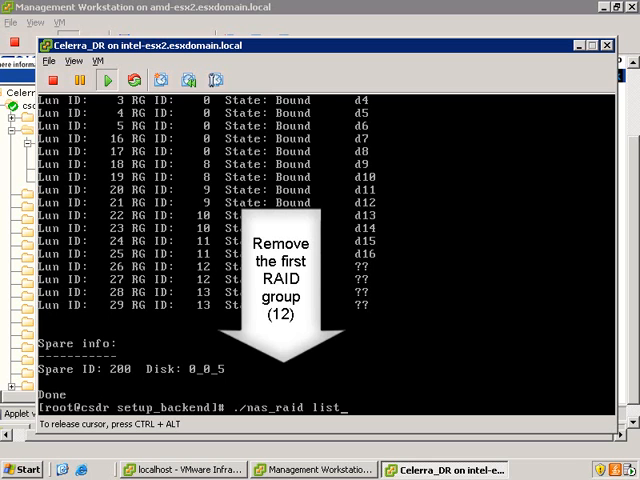
# Delete RAID group 12, then RAID group 13, each with ./nas_raid delete diskgroup.
pyautogui.write('delete diskgroup 12')
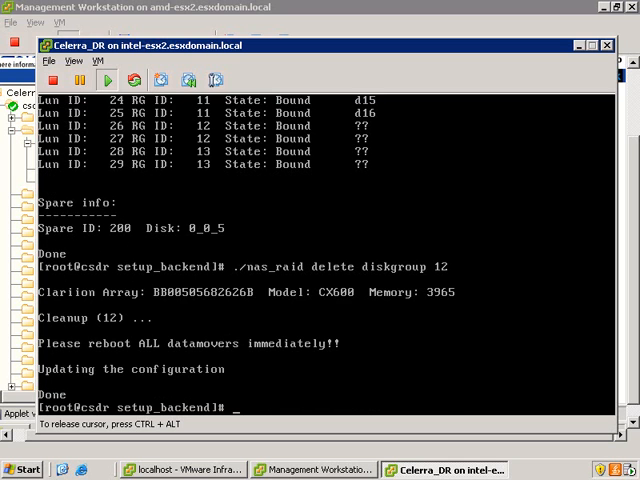
pyautogui.write('./nas_raid delete diskgroup 1')
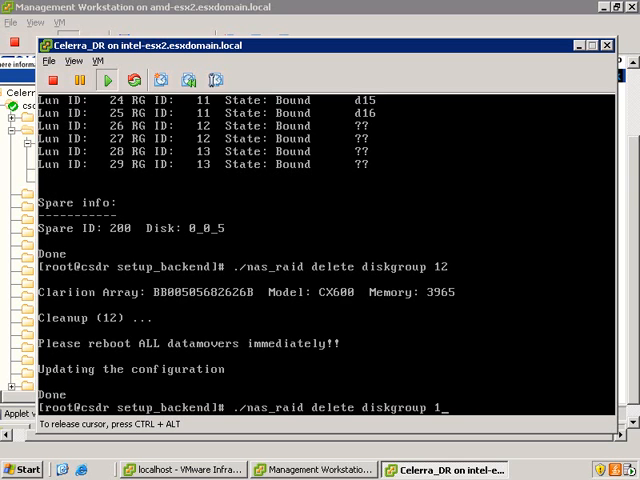
pyautogui.press('BackSpace')
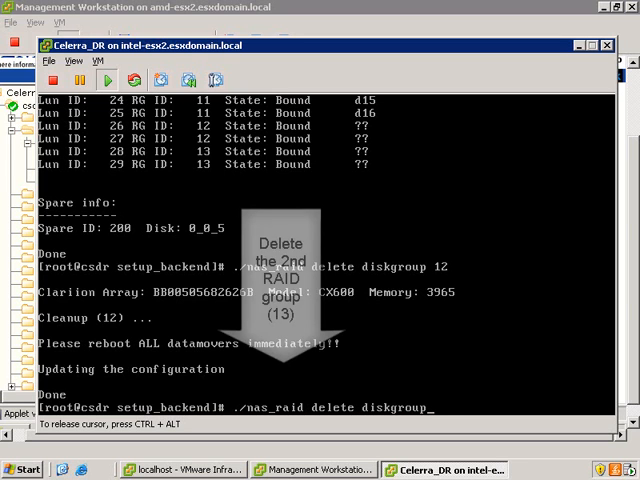
pyautogui.write('13')
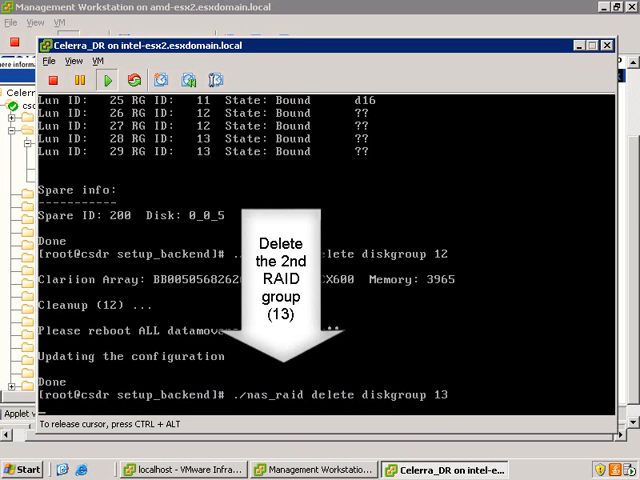
pyautogui.scroll(-3)
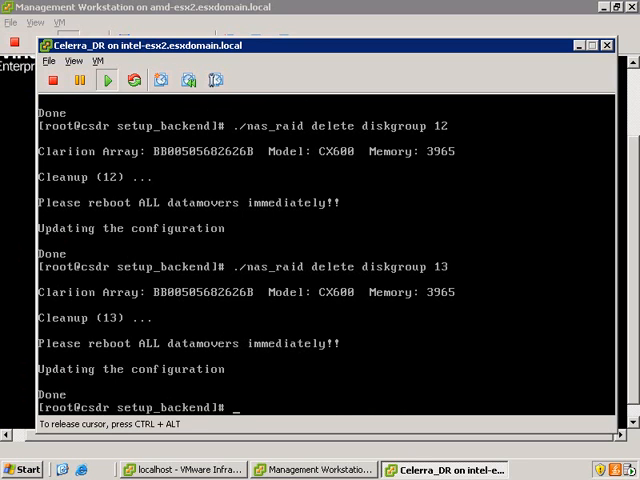
# Reboot all data movers with /nas/bin/server_cpu ALL -reboot now until server_2 reports done.
pyautogui.write('/nas/')
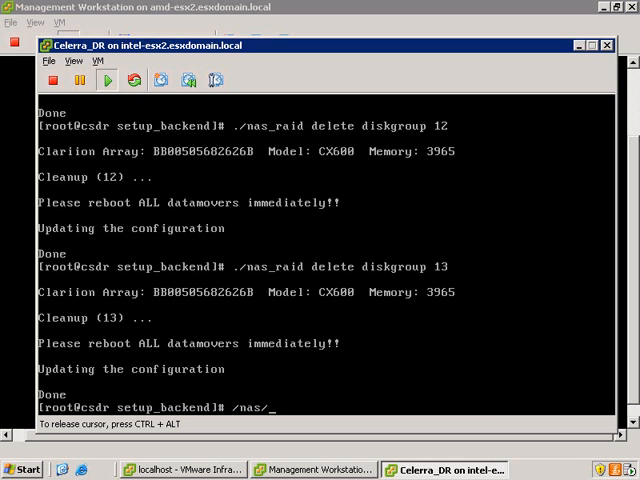
pyautogui.write('bin/server_')
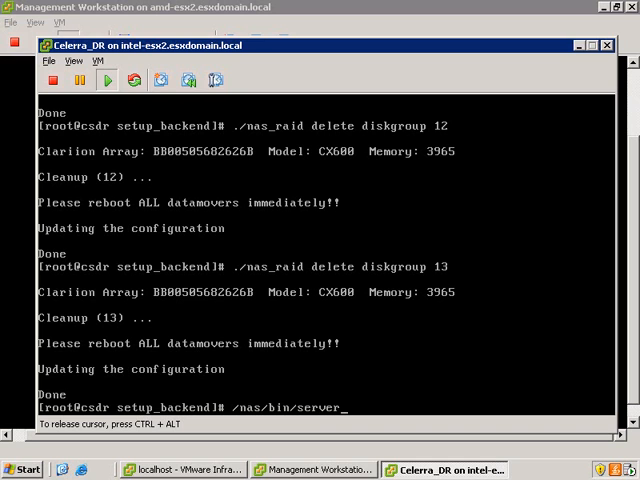
pyautogui.write('cp')
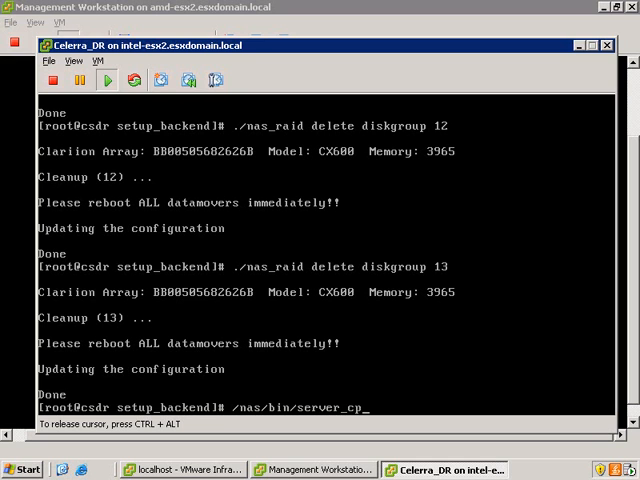
pyautogui.write('u A')
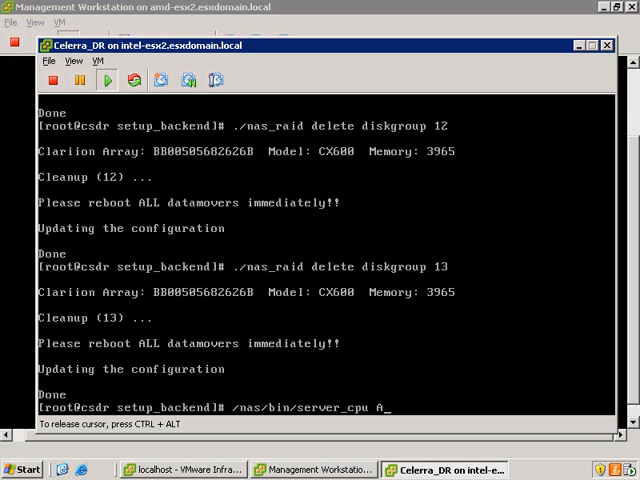
pyautogui.write('LL -reboot now')
pyautogui.write('/nas/')
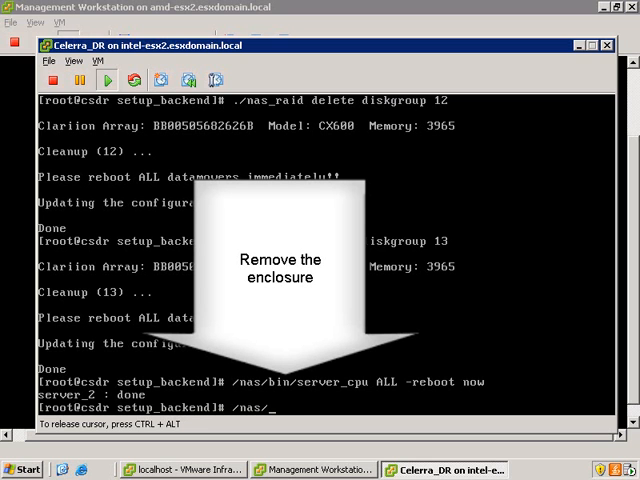
# Run setup_clariion to delete enclosure 2_0, leaving 0_0 and 1_0, then quit with q.
pyautogui.write('sbin/')
pyautogui.write('2')
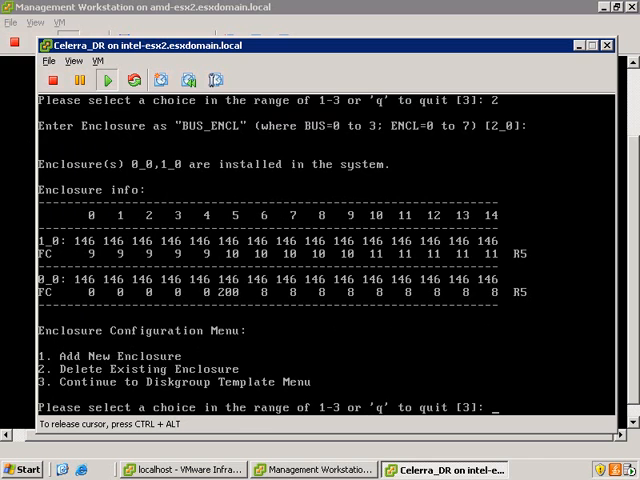
pyautogui.write('q')
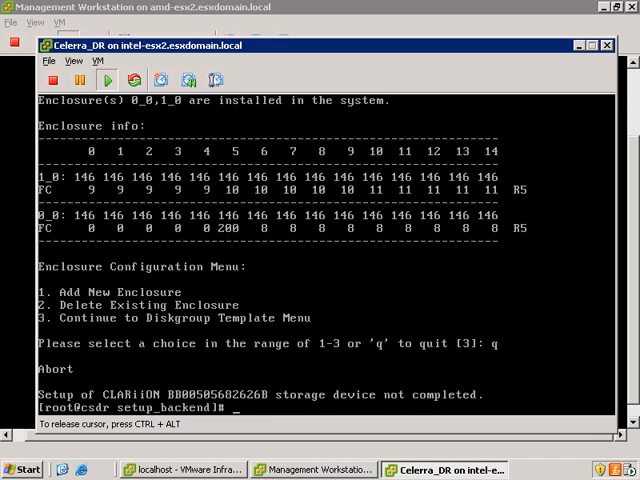